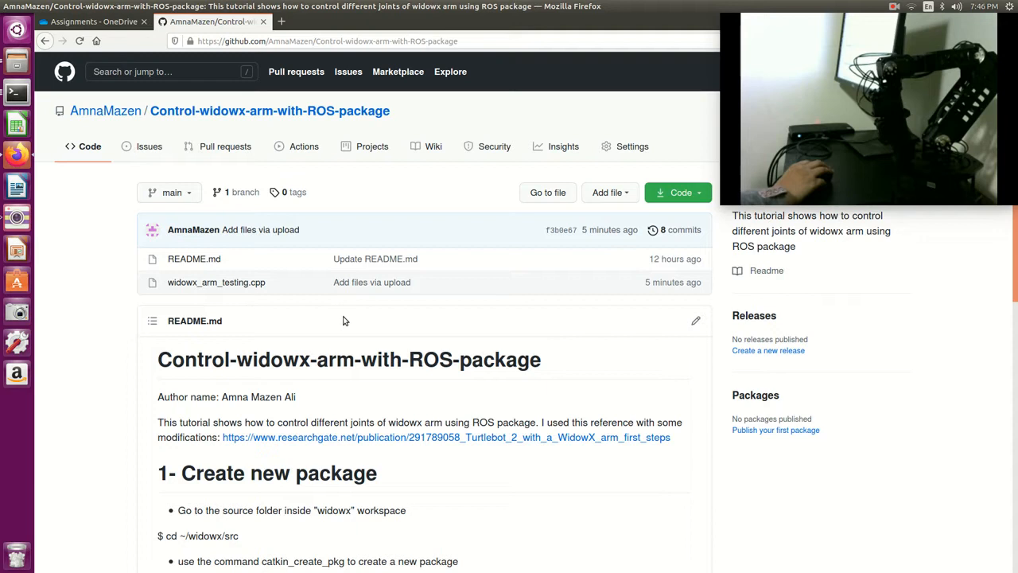
mouse_move(345, 329)
type("catkin_create_pkg widowx_arm_testing")
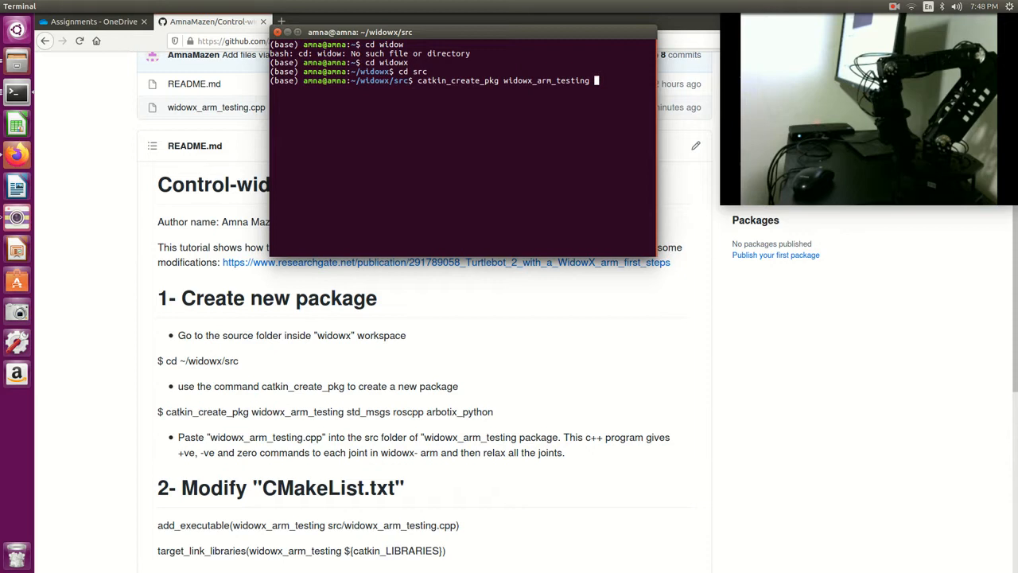
type("stds")
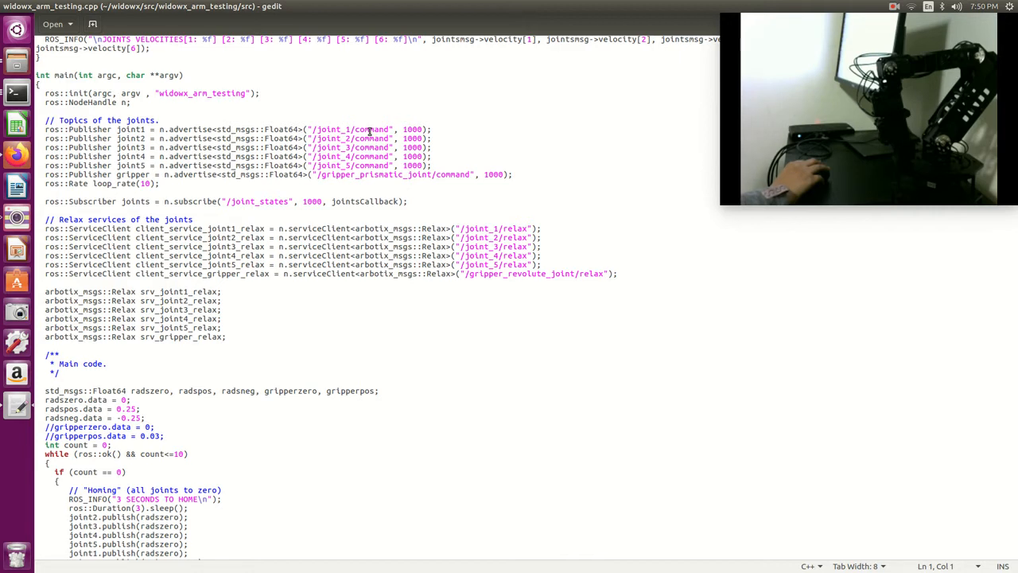
scroll("down", 3)
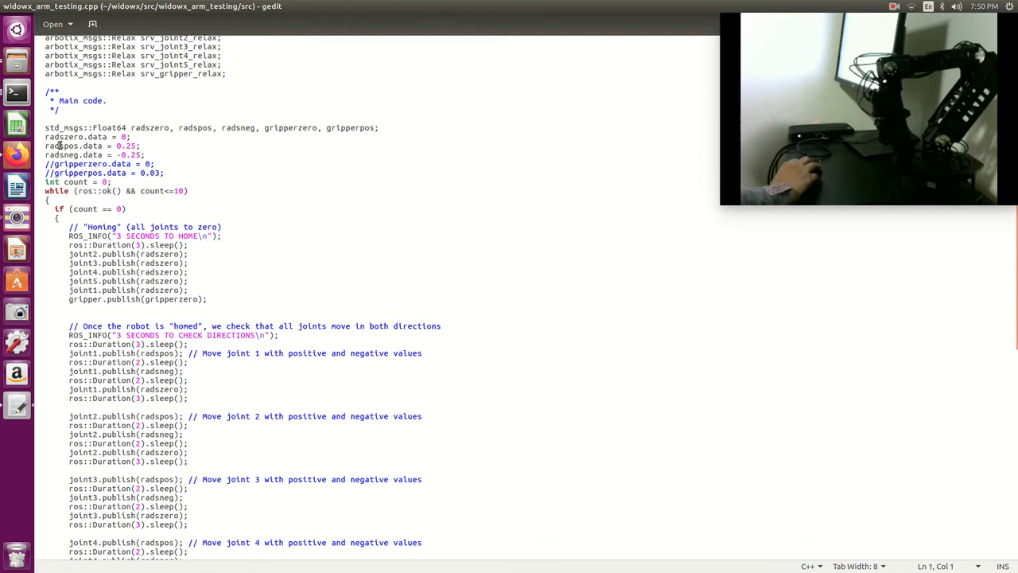